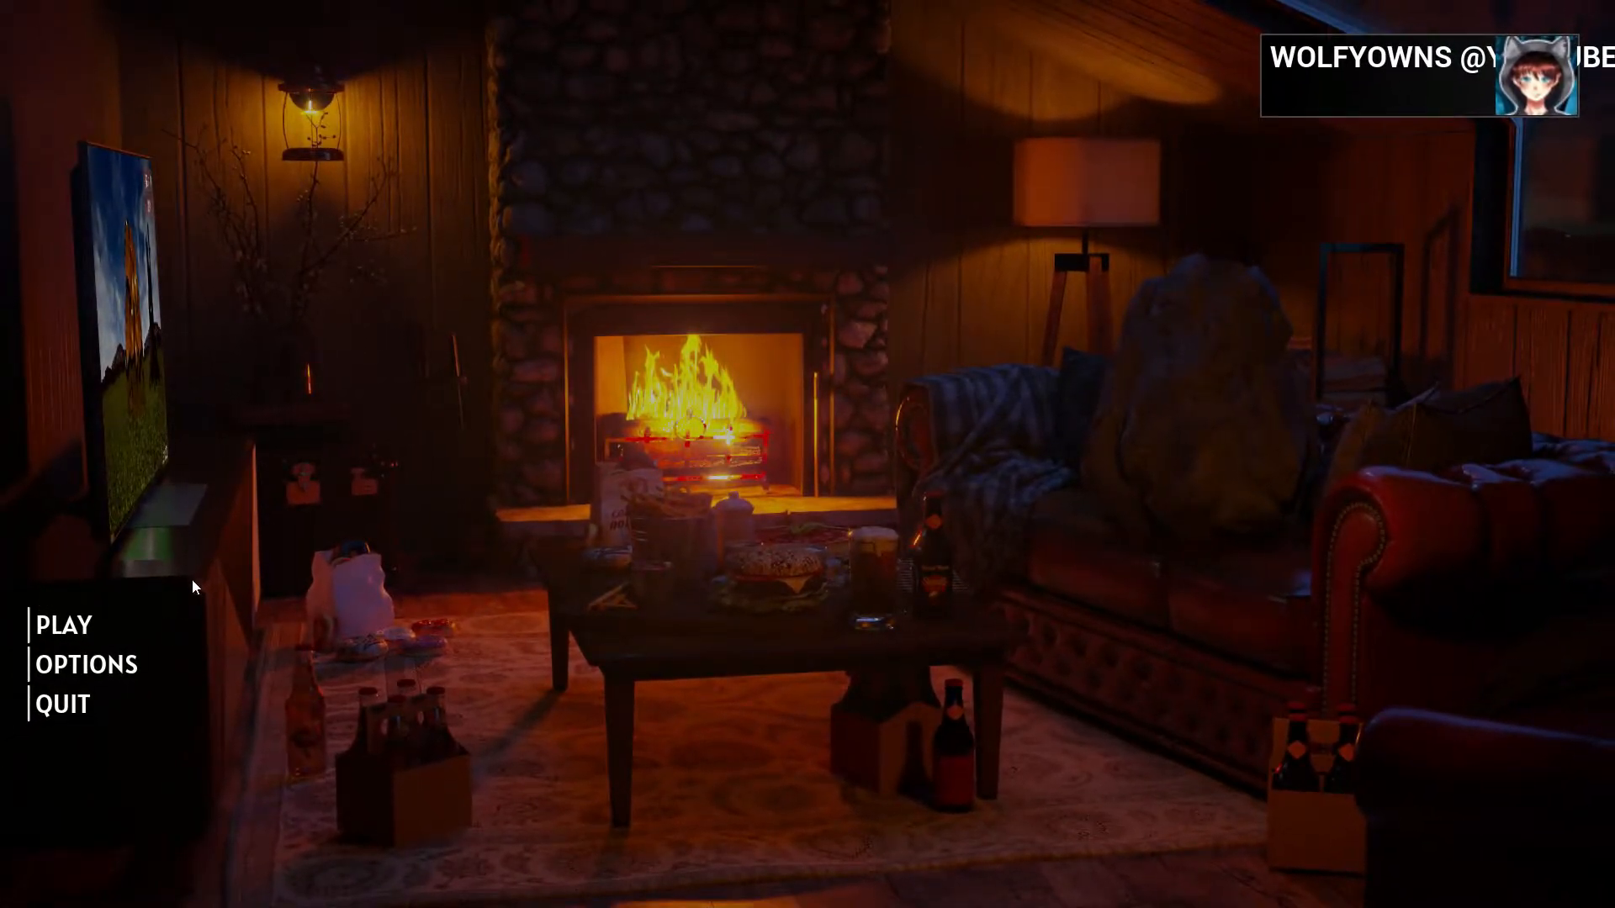
# Start a solo game on the Plains level.
pyautogui.click(64, 625)
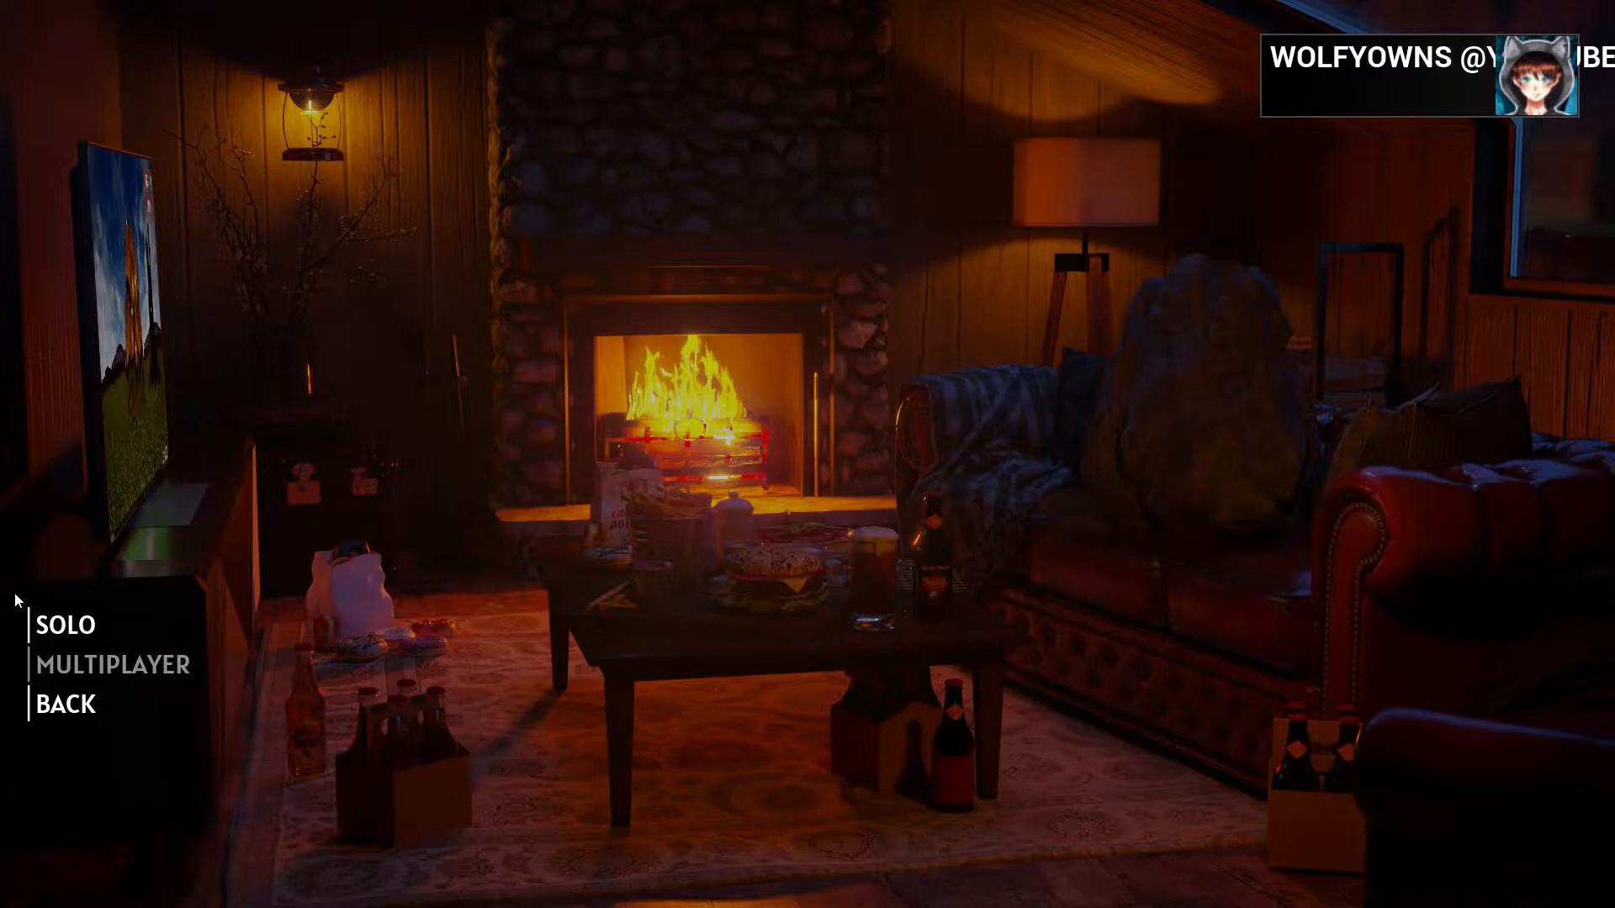
pyautogui.click(67, 623)
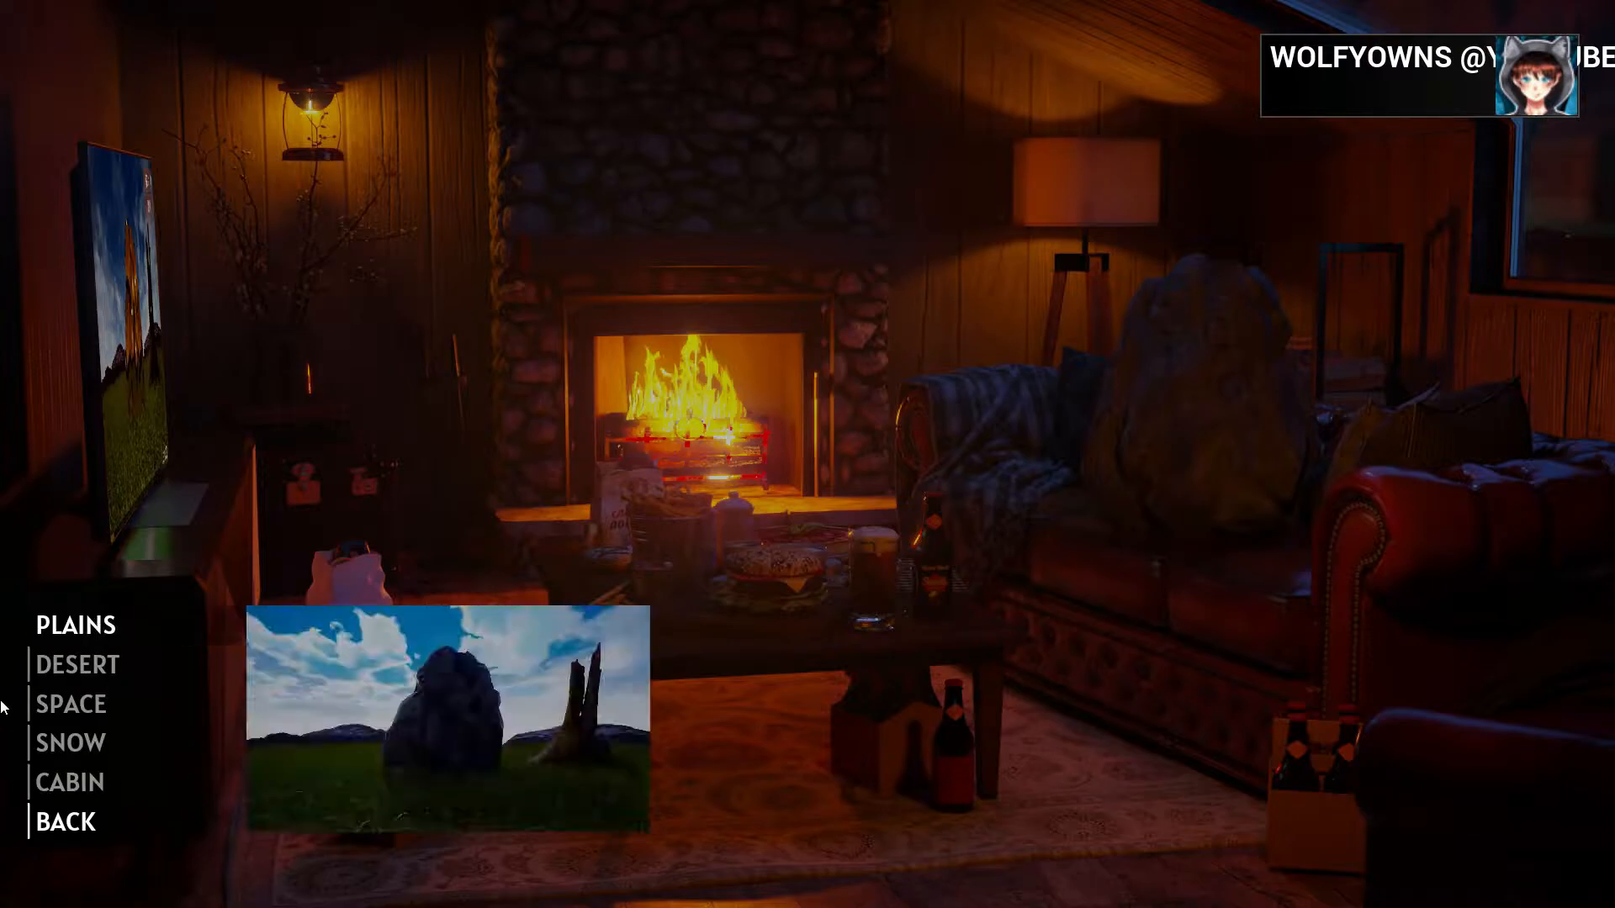
pyautogui.click(75, 625)
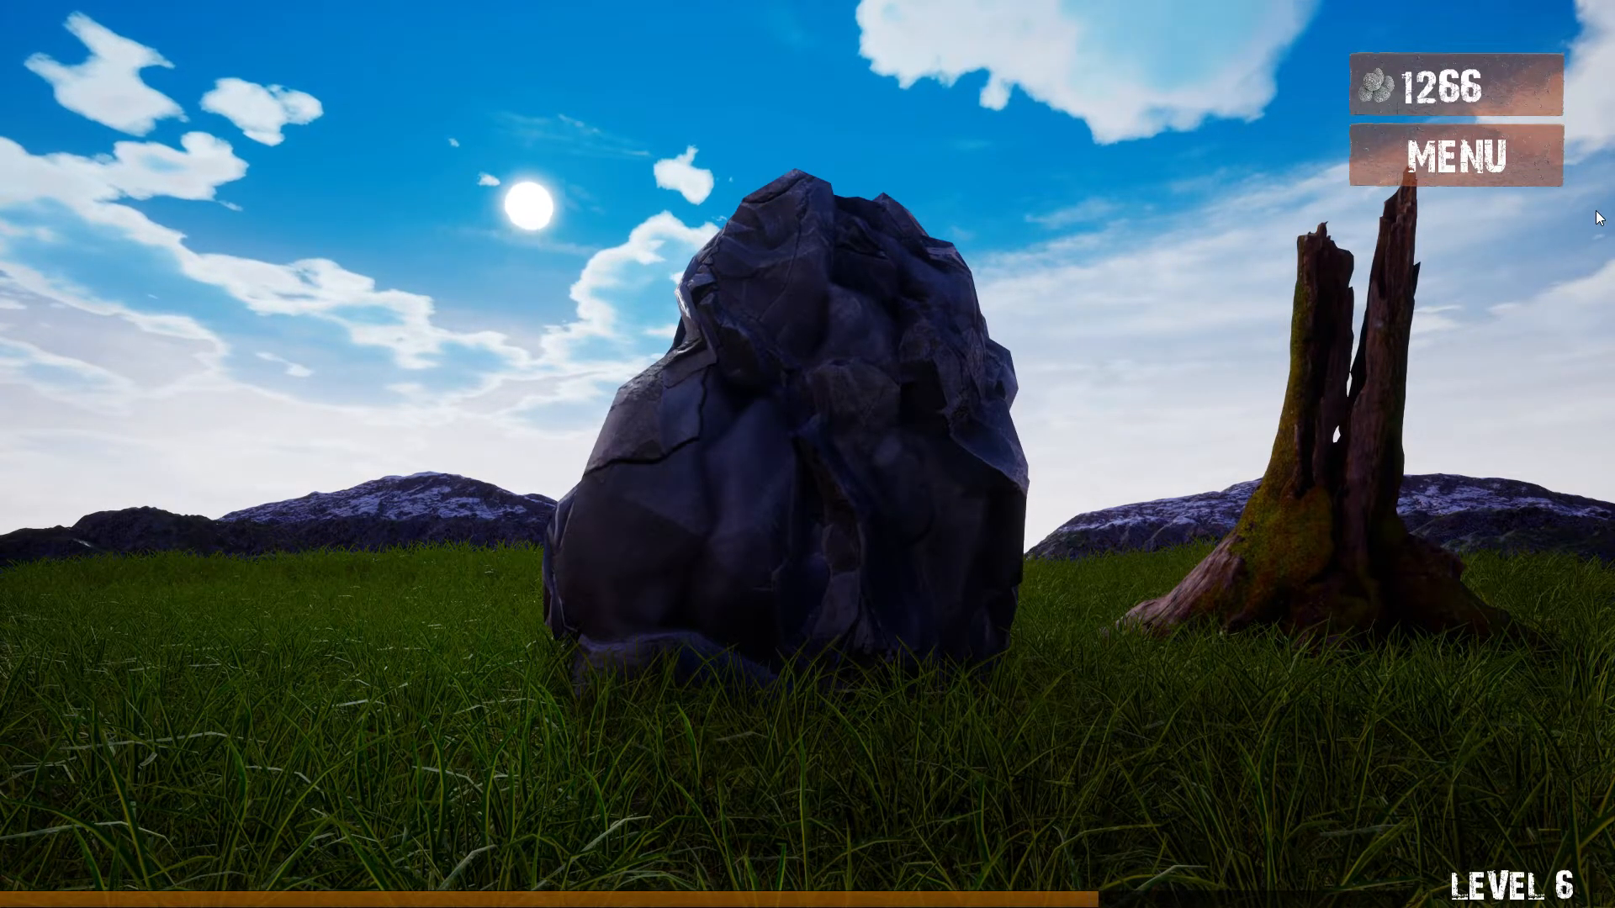
# Pause the Plains level, exit to the main menu, and reopen the level list.
pyautogui.click(1463, 162)
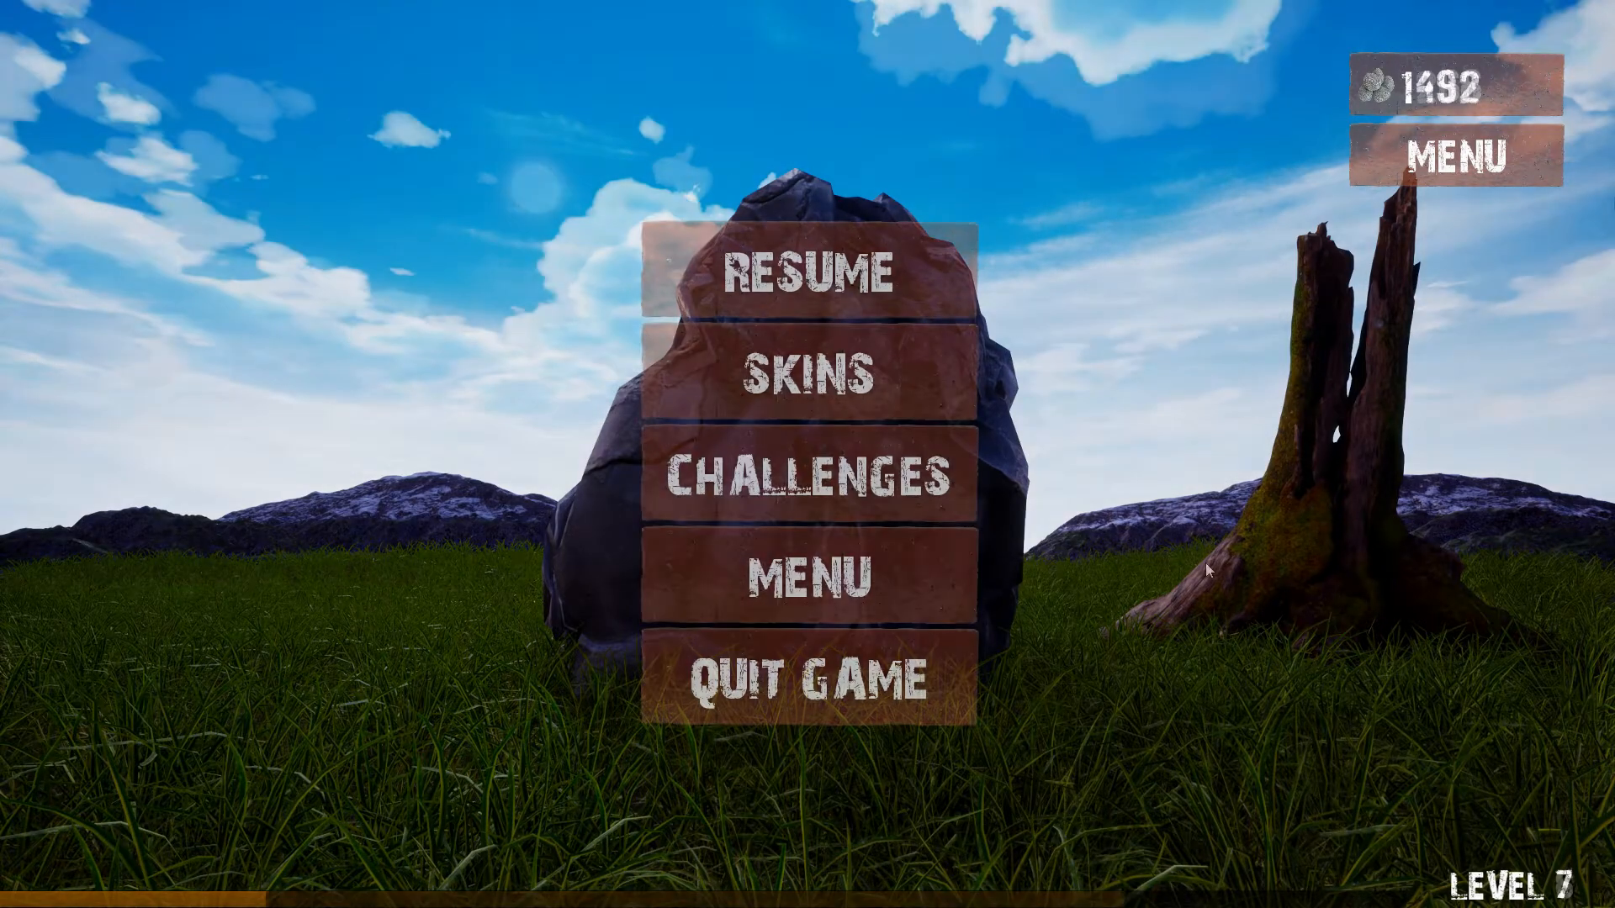
pyautogui.click(808, 573)
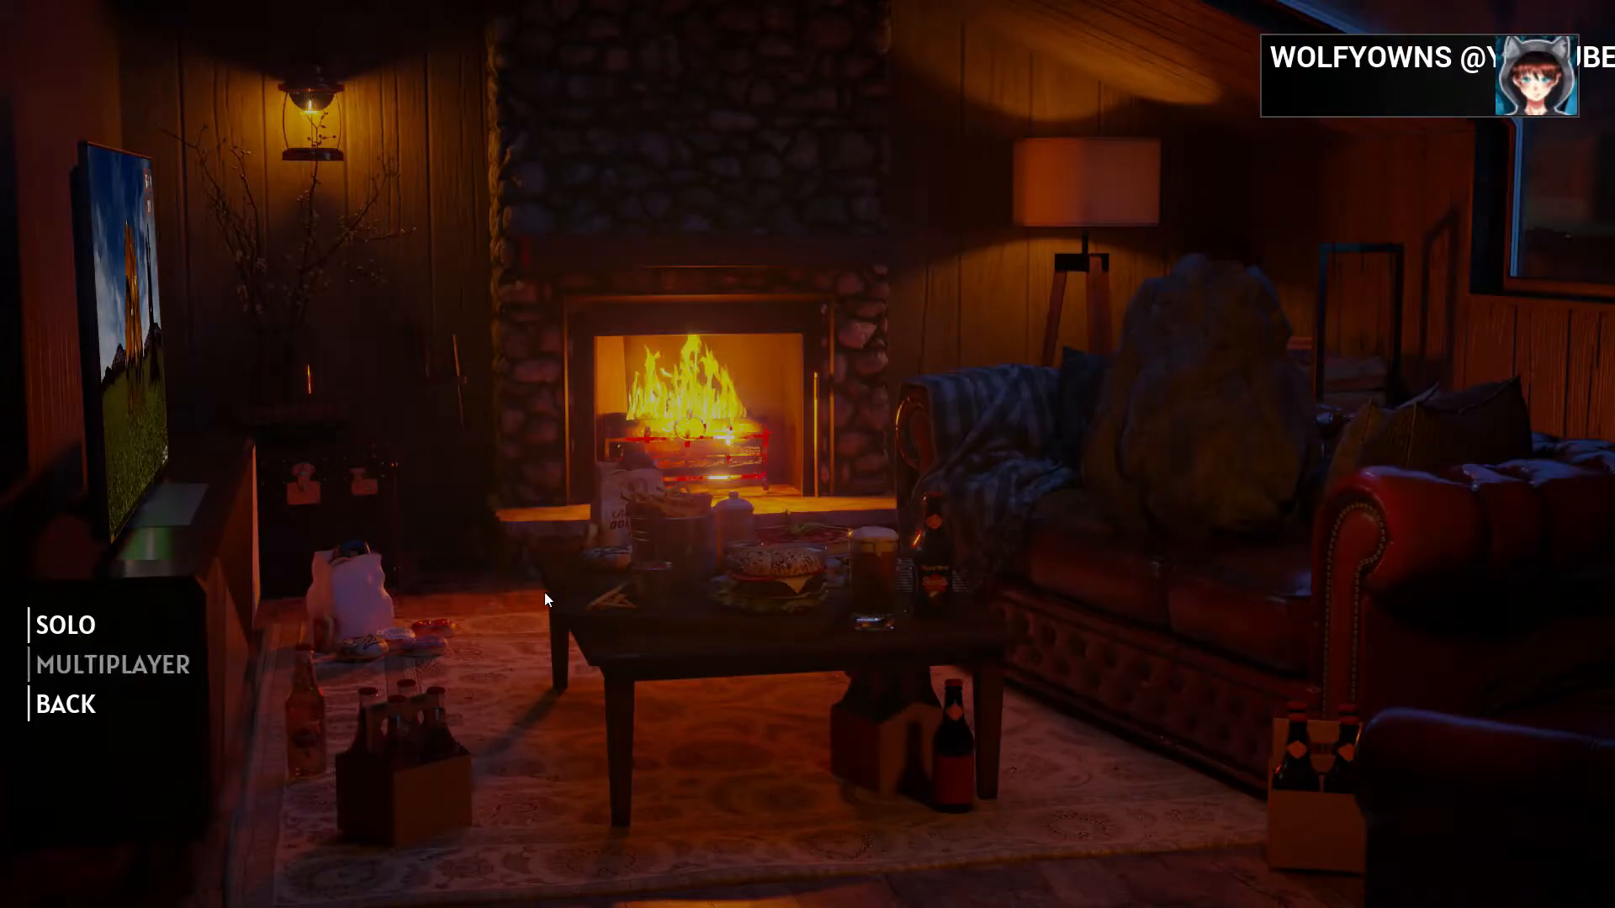
pyautogui.click(65, 625)
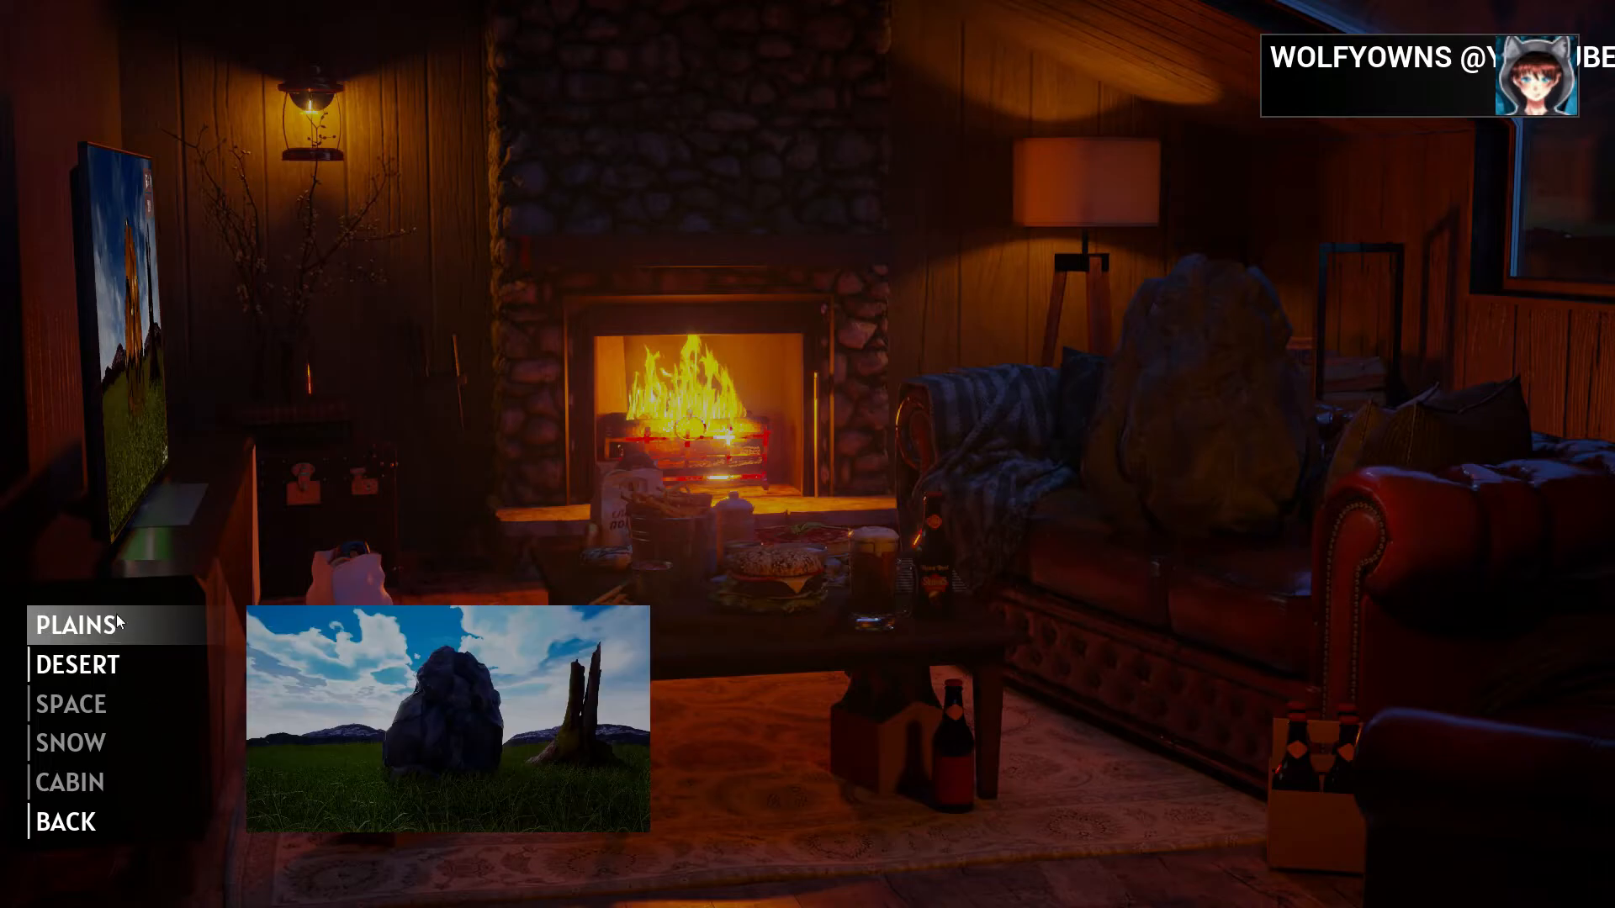
pyautogui.moveTo(77, 665)
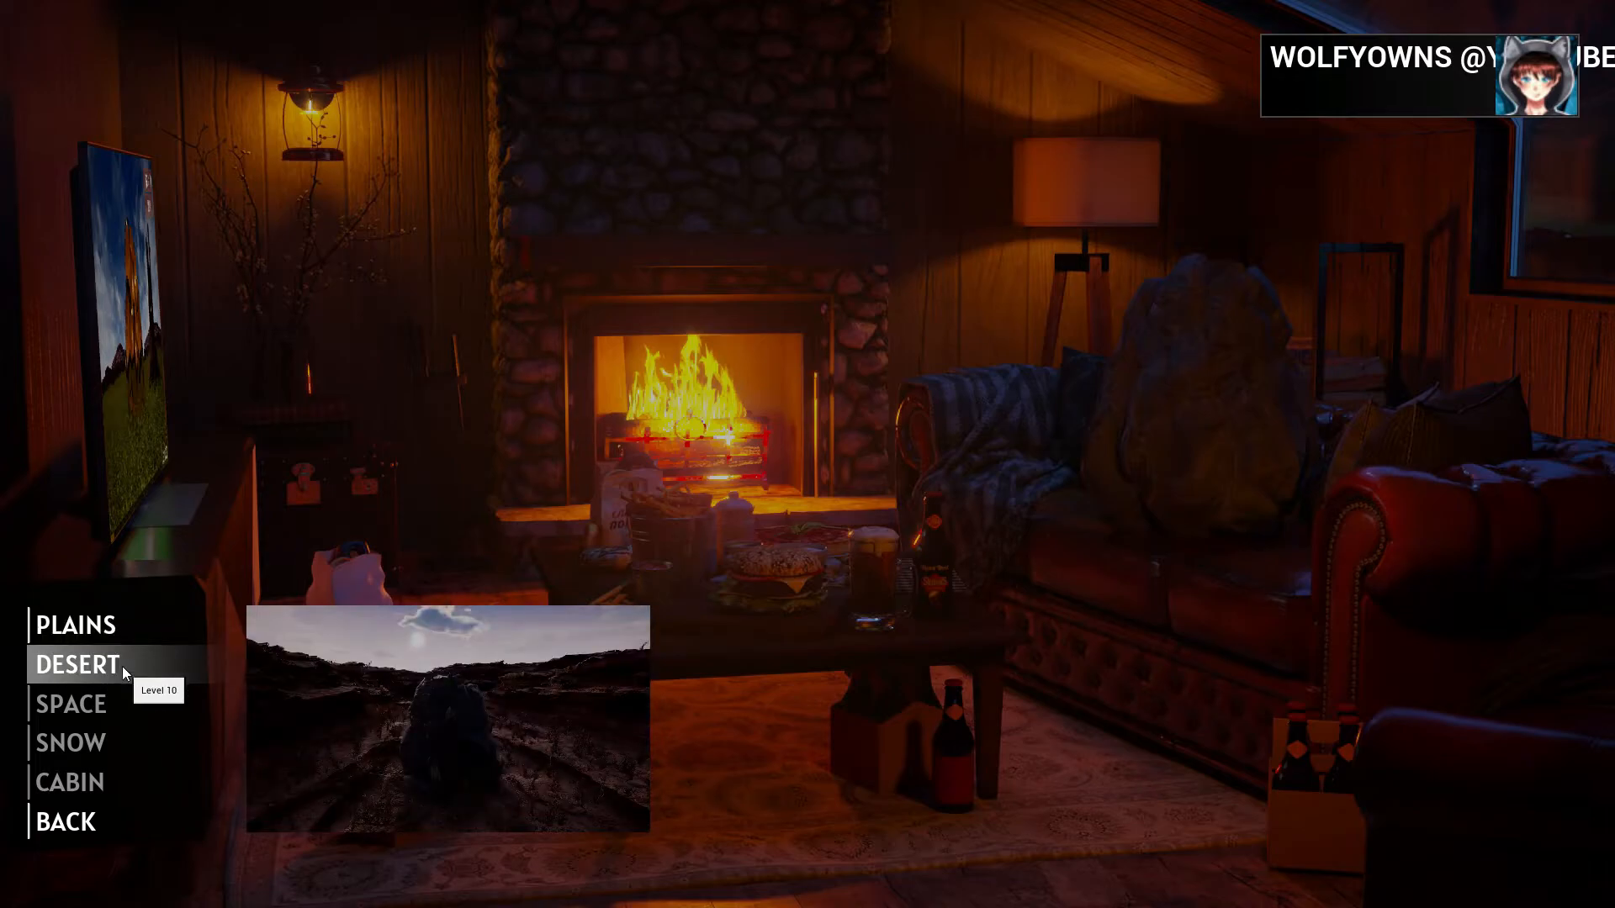
# Try the Desert level, then reopen the level list and restart Plains.
pyautogui.click(78, 665)
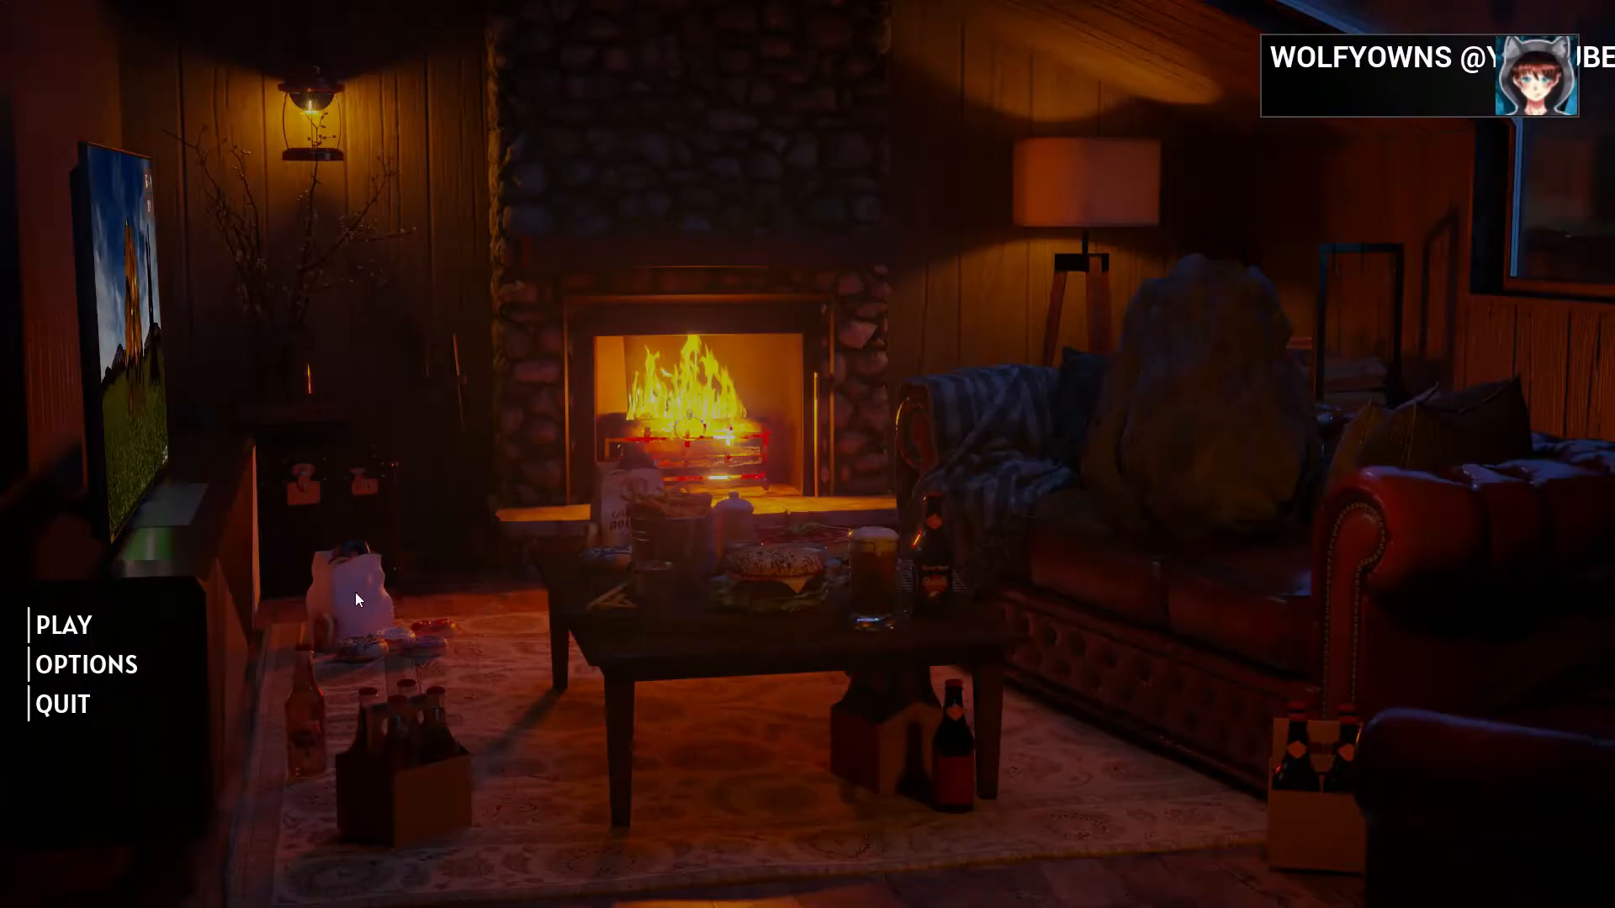
pyautogui.click(64, 624)
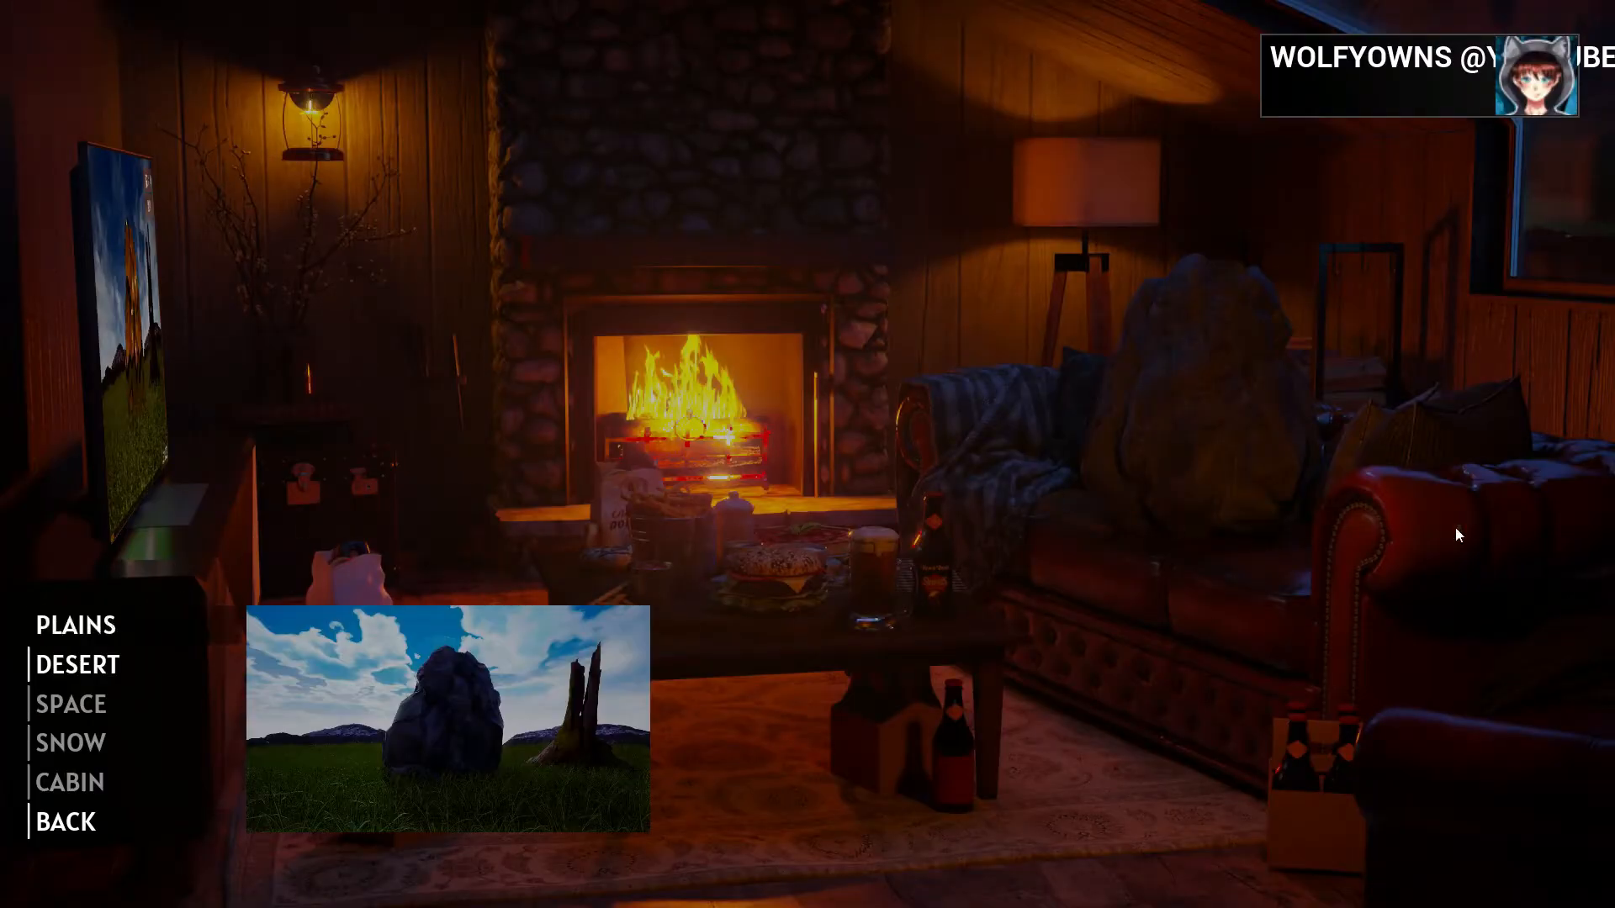
pyautogui.click(74, 625)
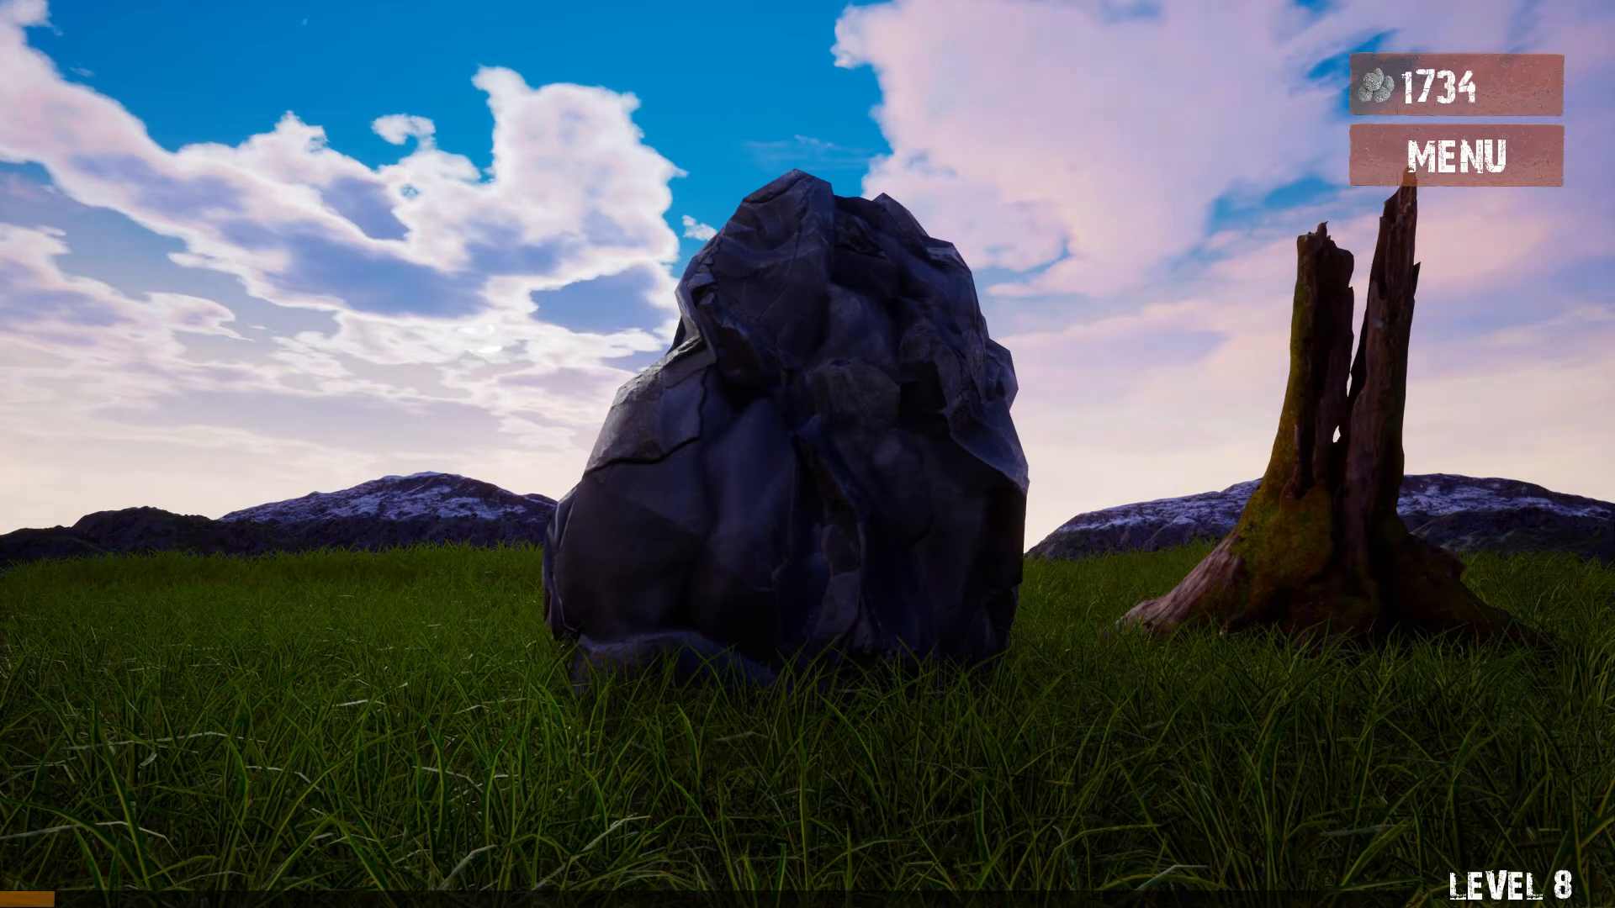